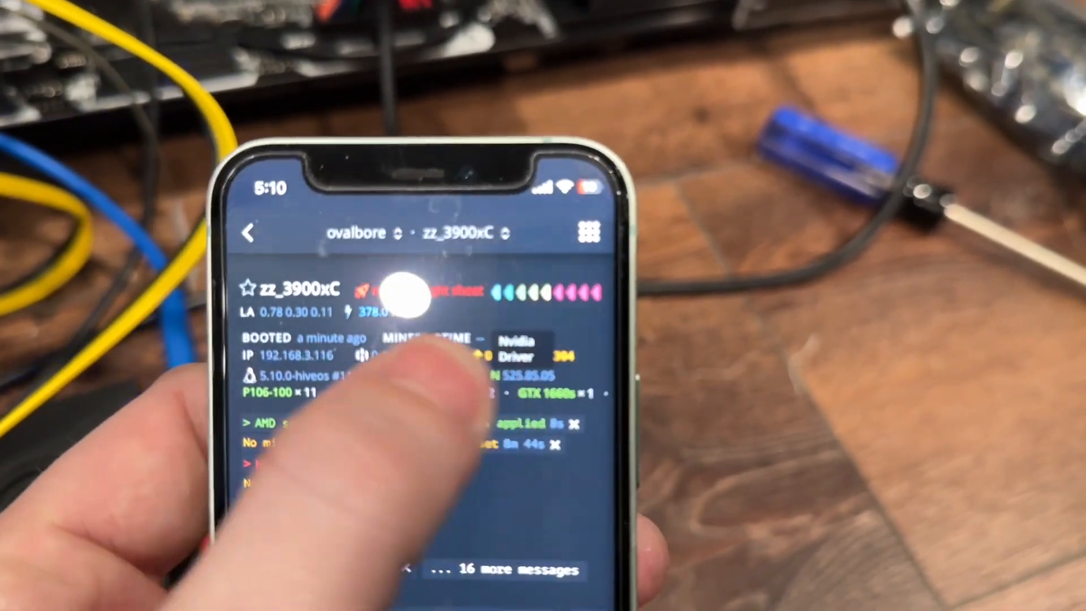
Scroll down the worker list to reach the zz_3900xC rig and view its GPU details
scroll("down", 3)
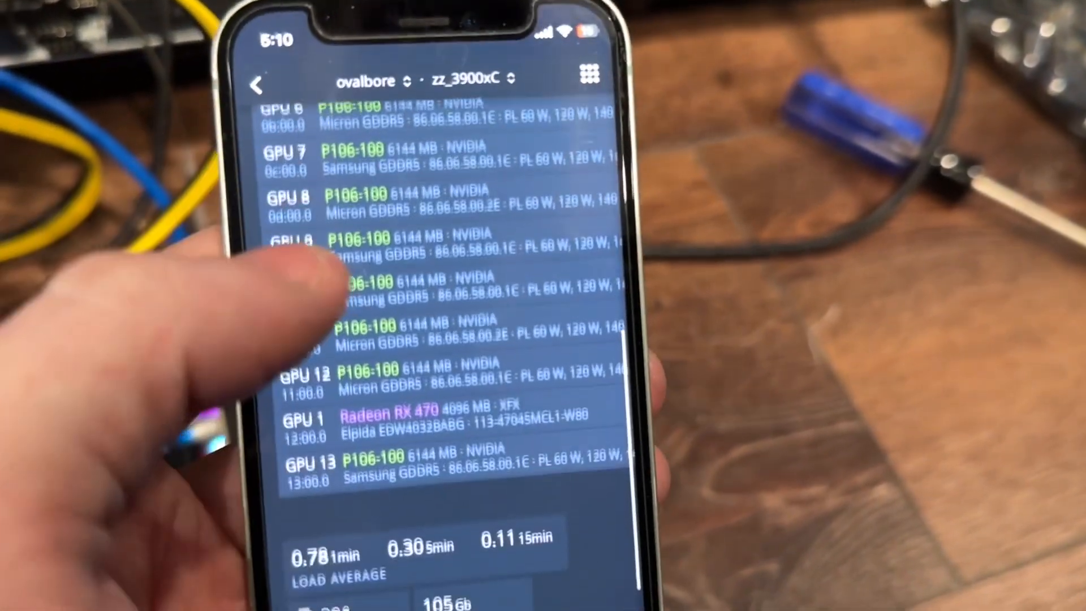
scroll("down", 3)
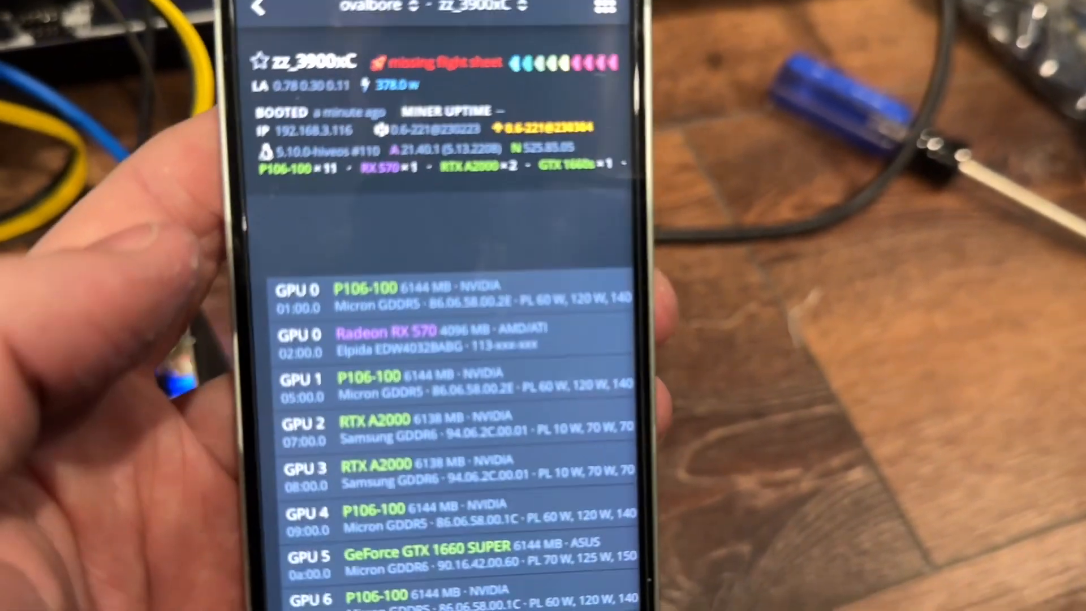
scroll("down", 3)
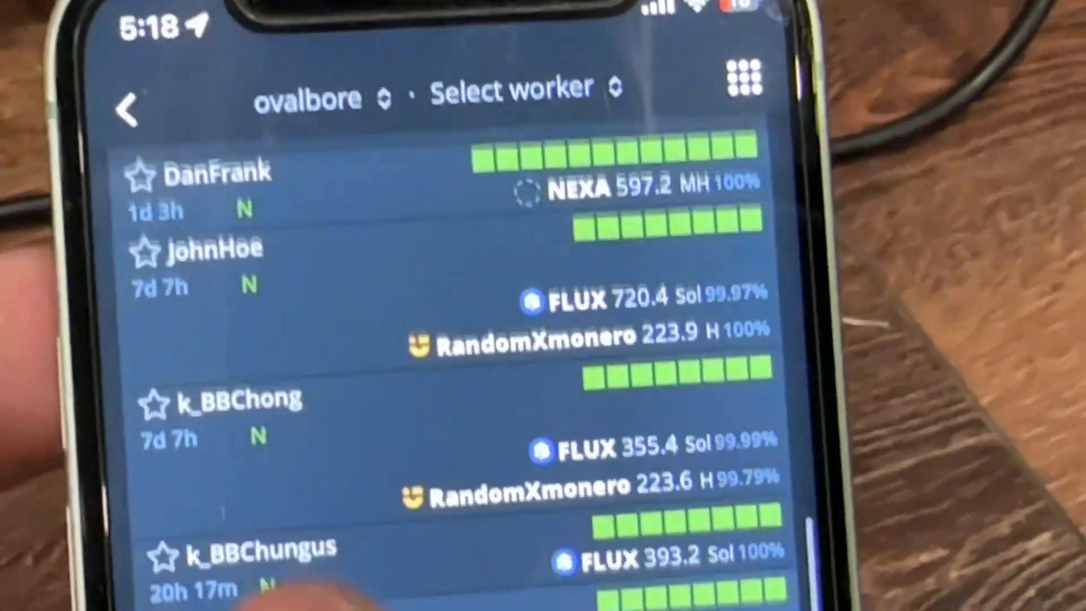
scroll("down", 3)
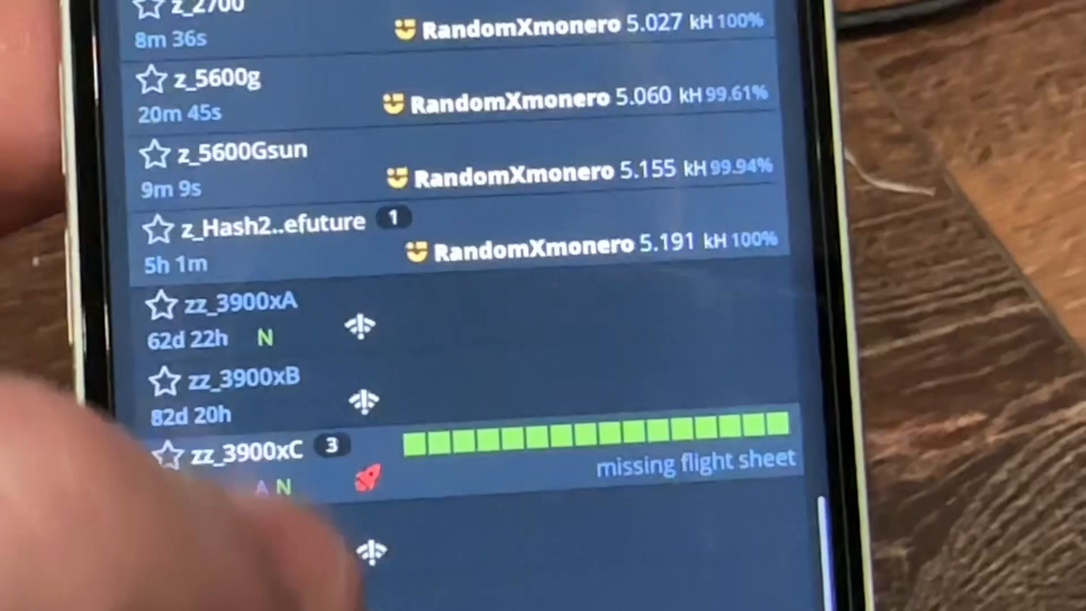
scroll("down", 3)
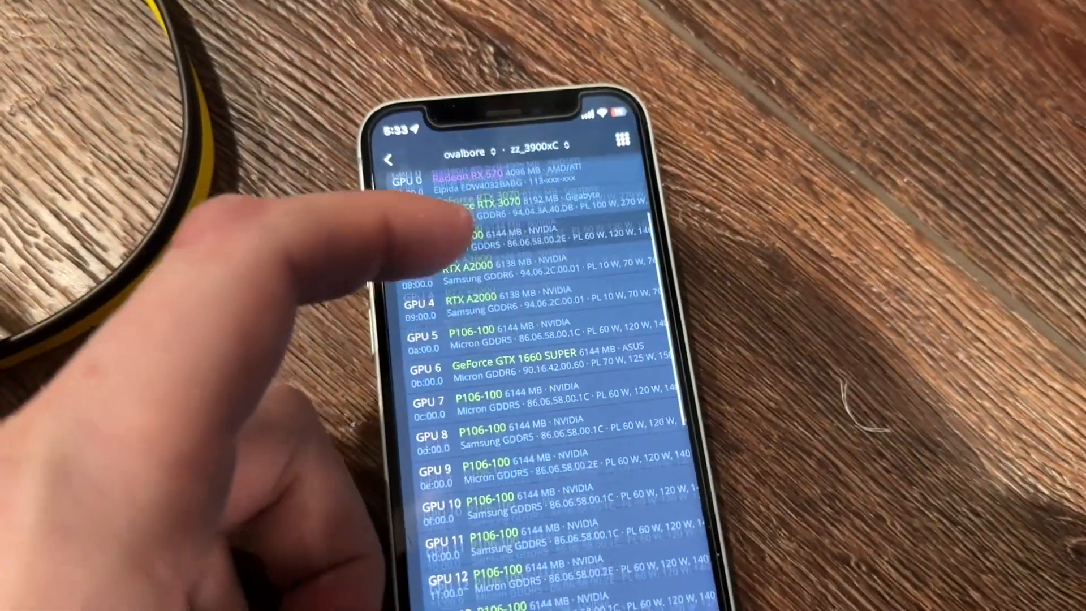
scroll("down", 3)
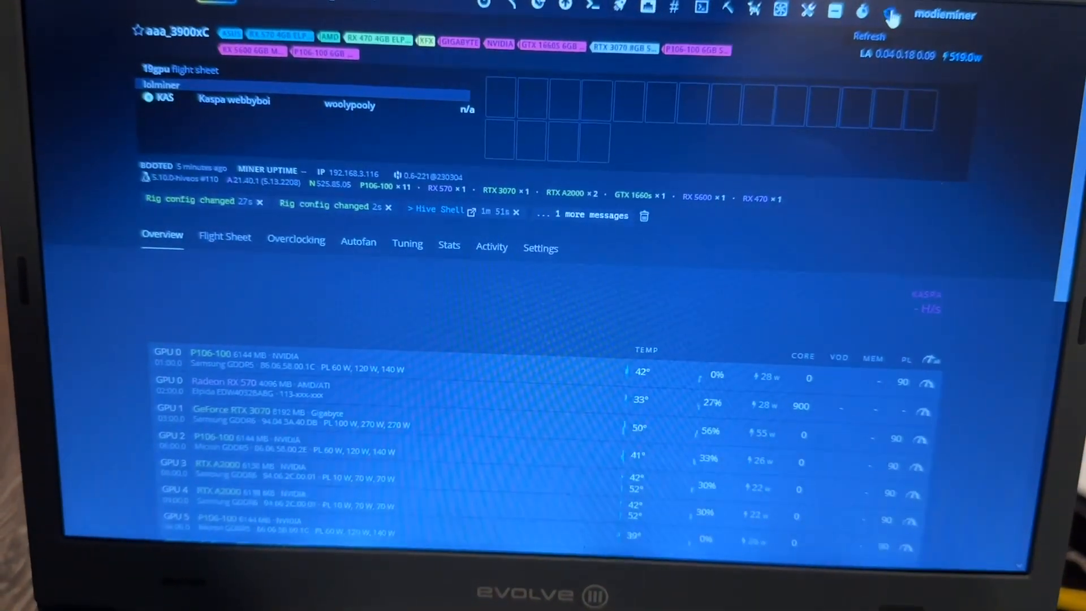
Refresh the aaa_3900xC rig so all 18 GPUs list Kaspa hashrates, about 3.09 GH total
left_click(870, 37)
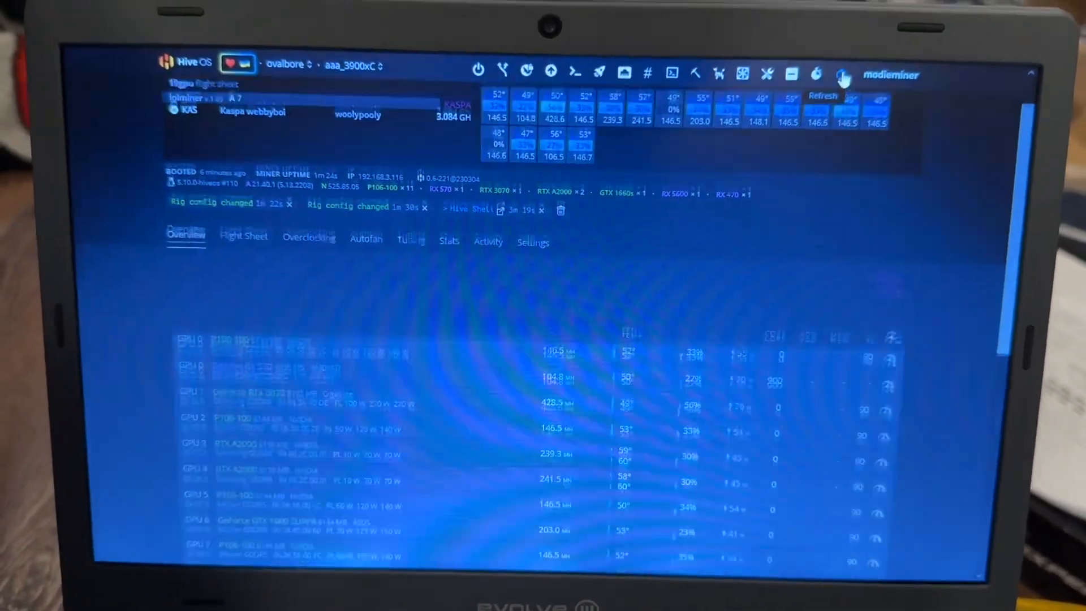
scroll("down", 3)
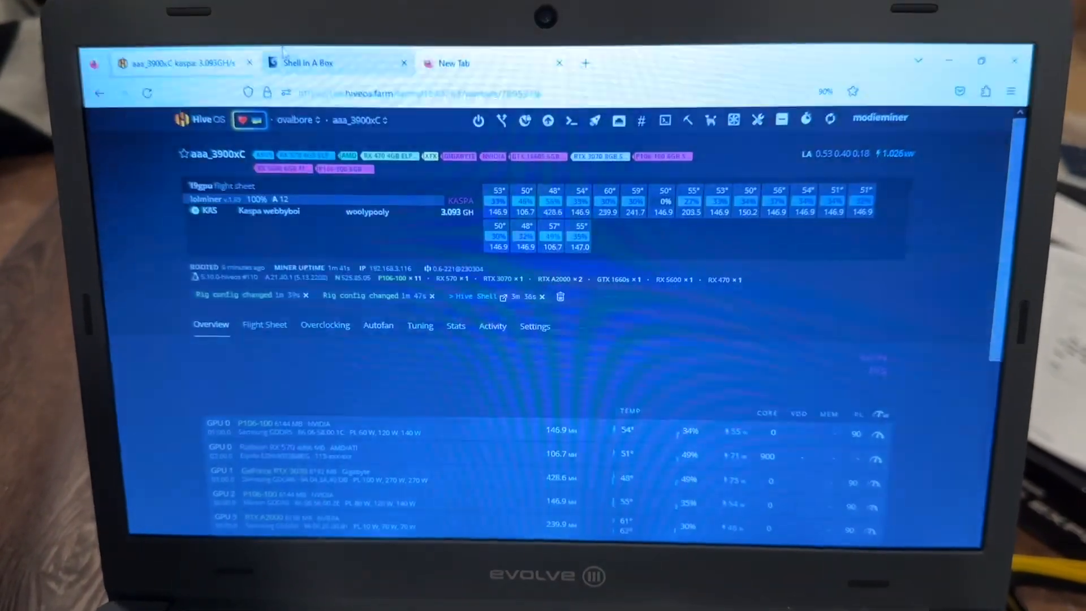
left_click(473, 297)
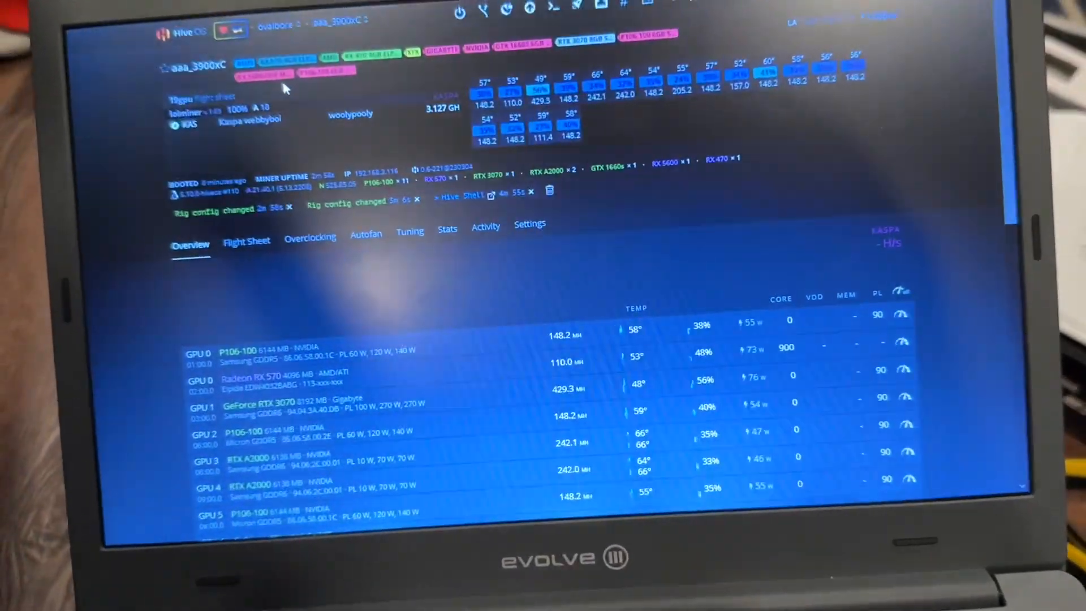
Show the farm selector listing ovalbore and the two trusted farms
left_click(333, 39)
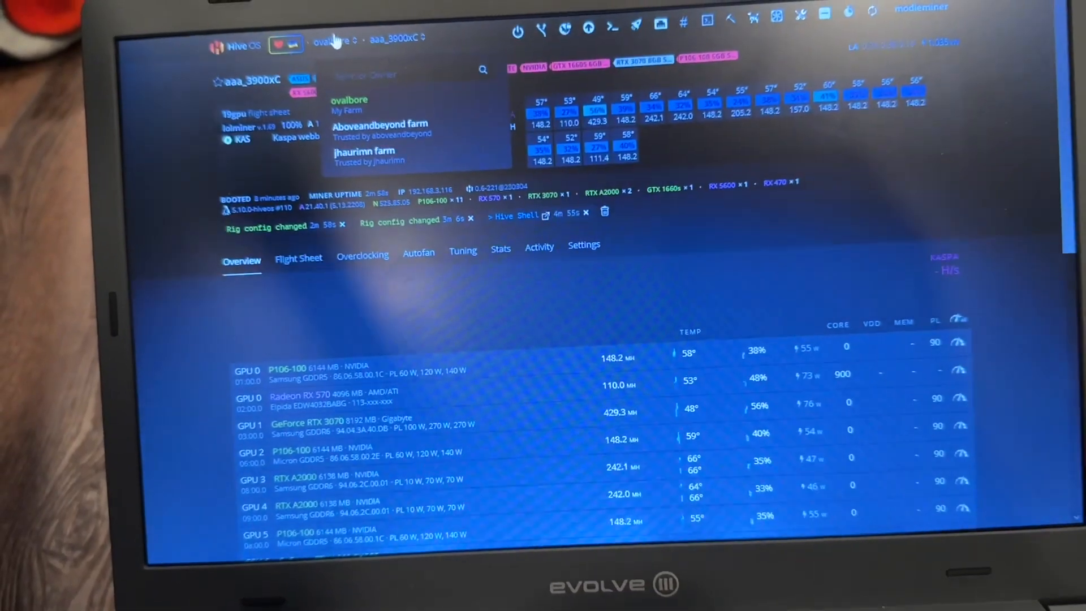